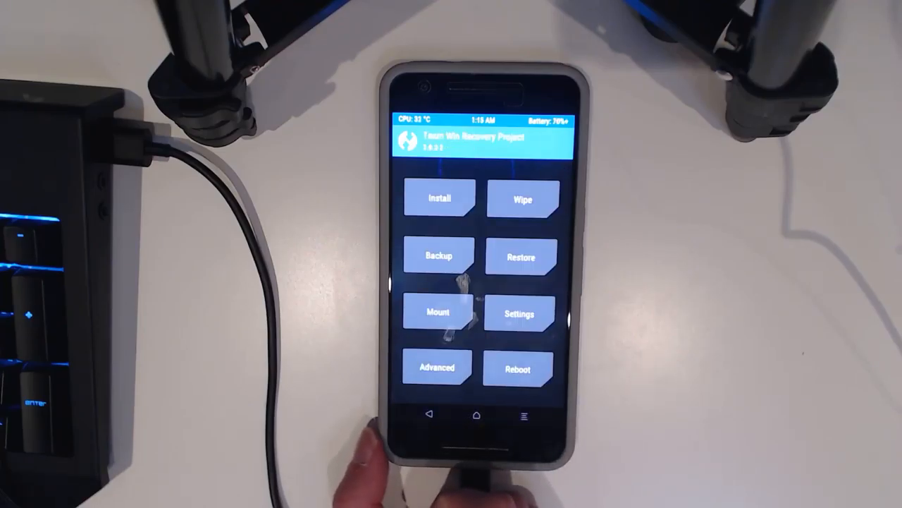
In TWRP, choose Install and scroll the zip file browser at /sdcard.
{"action": "left_click", "coordinate": [437, 197]}
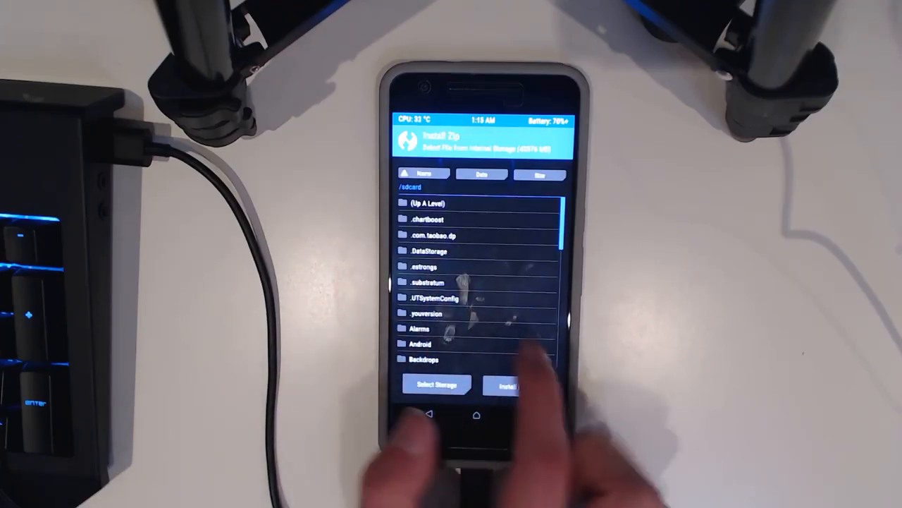
{"action": "scroll", "scroll_direction": "down", "scroll_amount": 3}
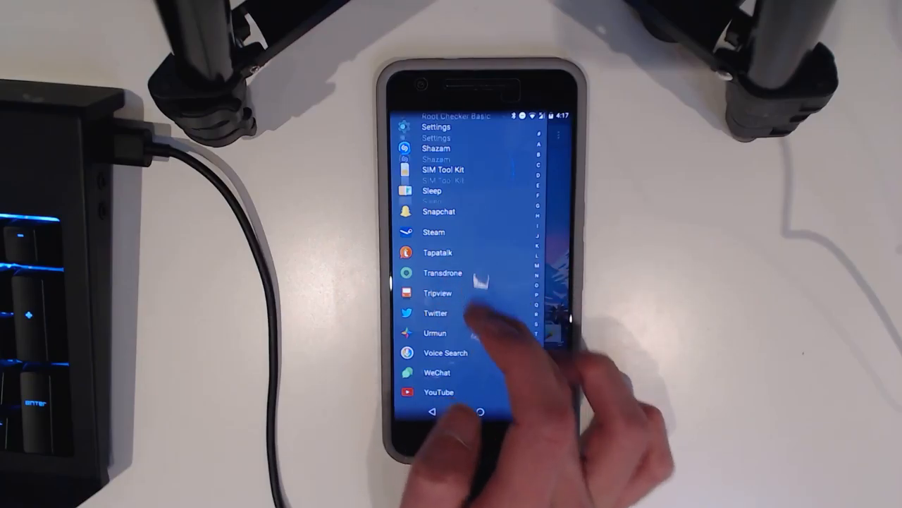
Scroll the app drawer up to Magisk Manager, Lucky Patcher and Maps.
{"action": "scroll", "scroll_direction": "up", "scroll_amount": 3}
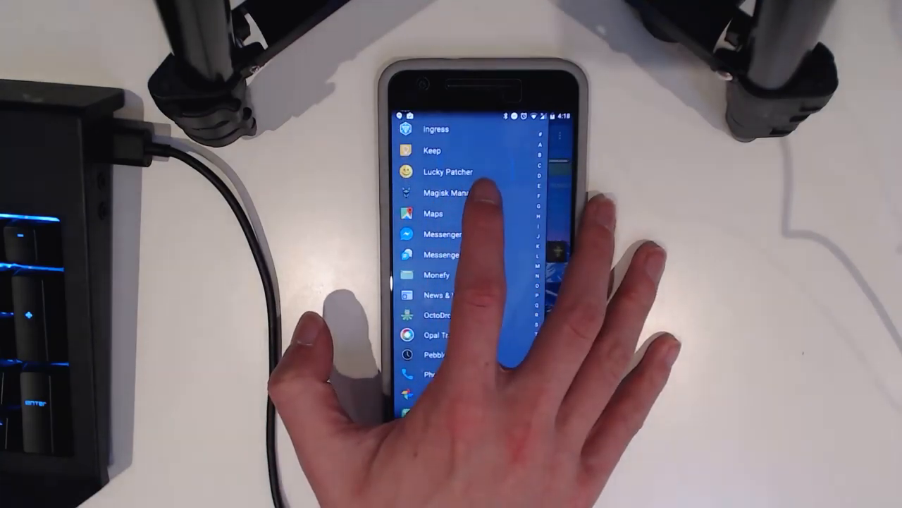
Launch Magisk Manager to view Magisk v6, root Mounted and SELinux Enforcing.
{"action": "left_click", "coordinate": [444, 193]}
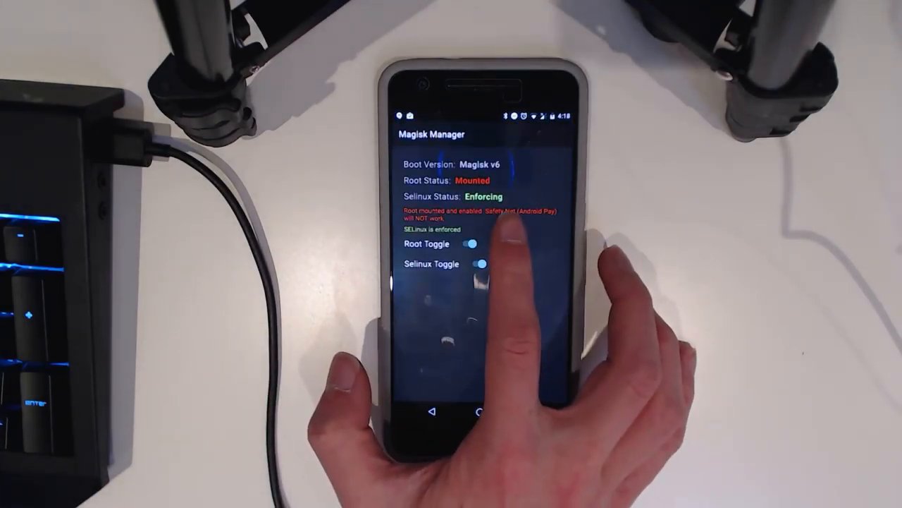